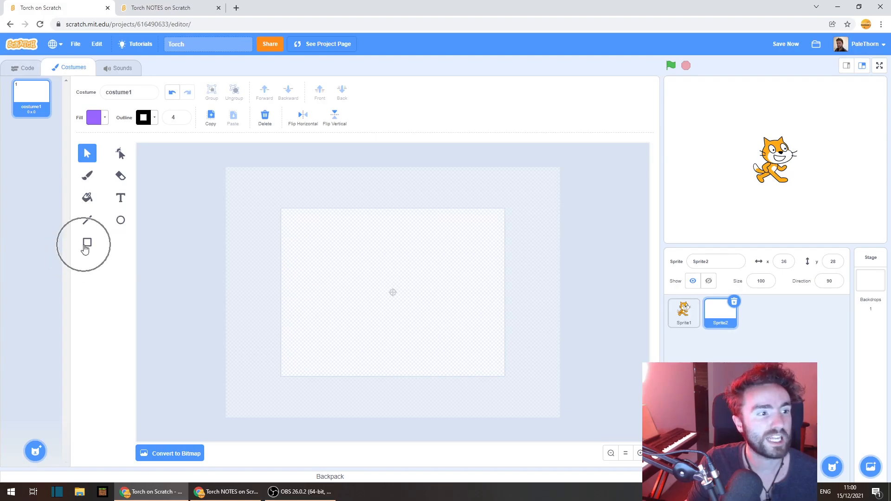
Choose the Rectangle tool with a black (brightness 0) radial gradient fill.
{"action": "left_click", "coordinate": [87, 243]}
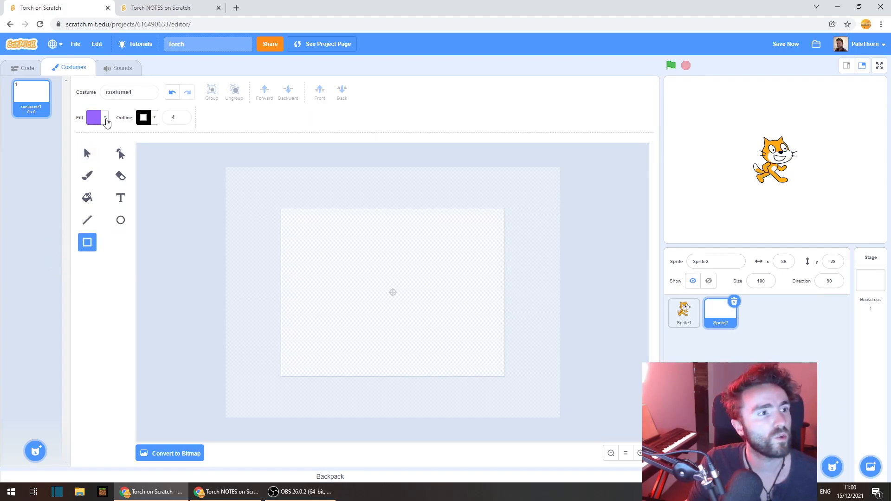
{"action": "left_click", "coordinate": [104, 117]}
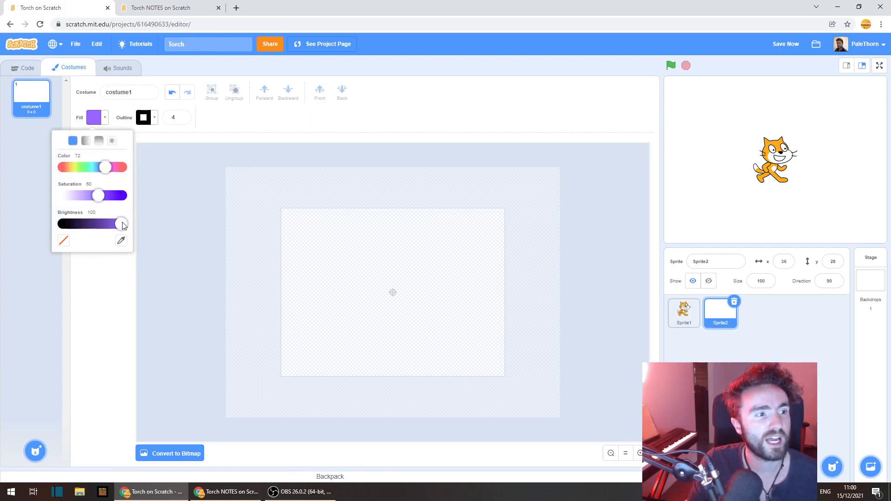
{"action": "left_click_drag", "start_coordinate": [122, 223], "coordinate": [63, 223]}
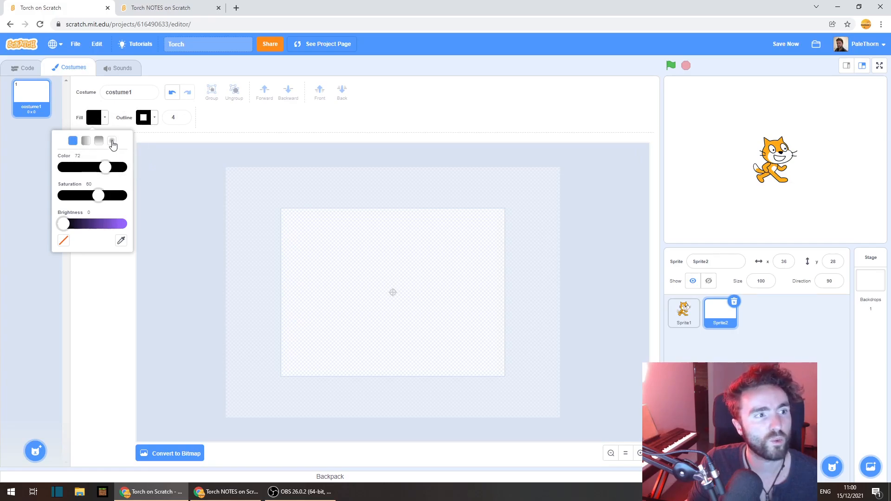
{"action": "left_click", "coordinate": [111, 141]}
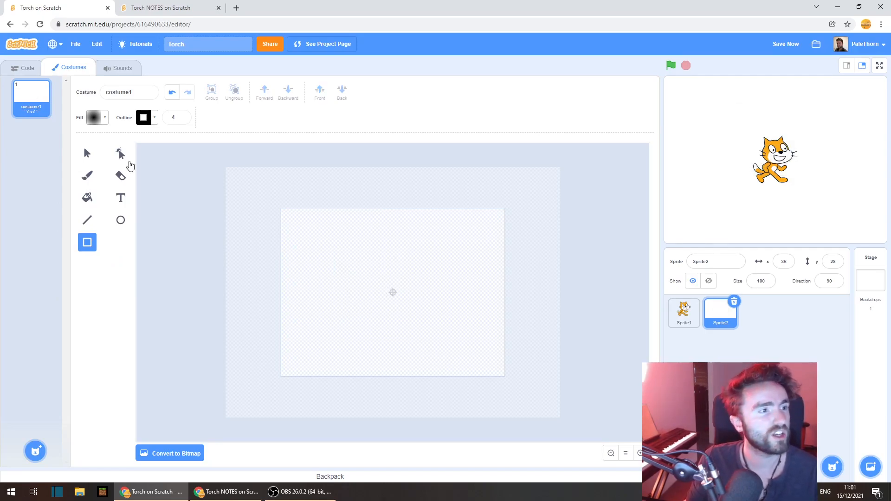
Discard an oversized rectangle and draw a small glowing gradient square at the costume centre.
{"action": "left_click", "coordinate": [93, 118]}
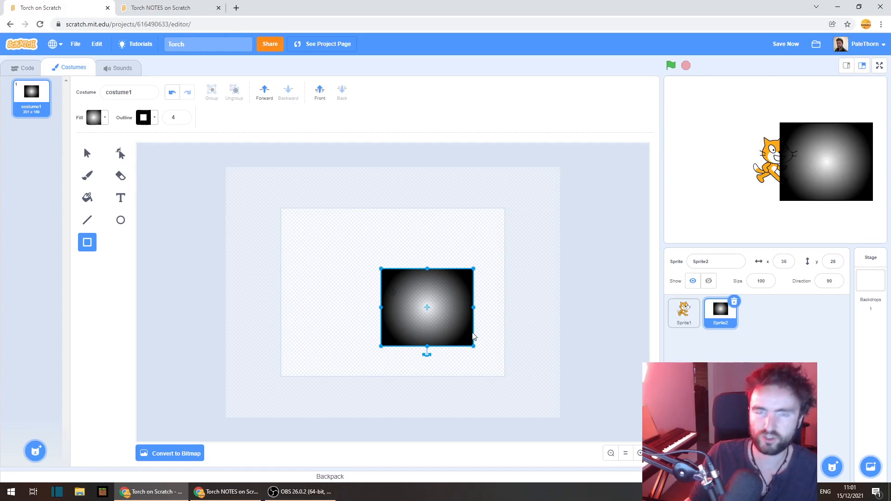
{"action": "key", "text": "Delete"}
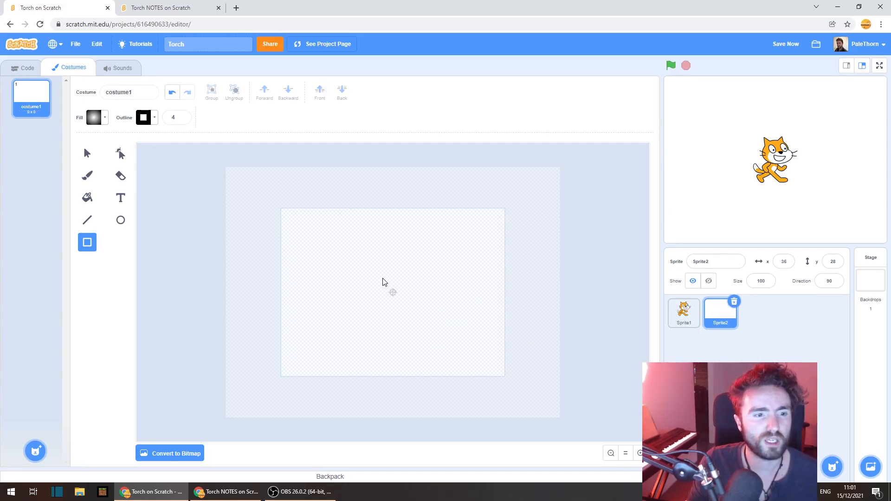
{"action": "mouse_move", "coordinate": [379, 280]}
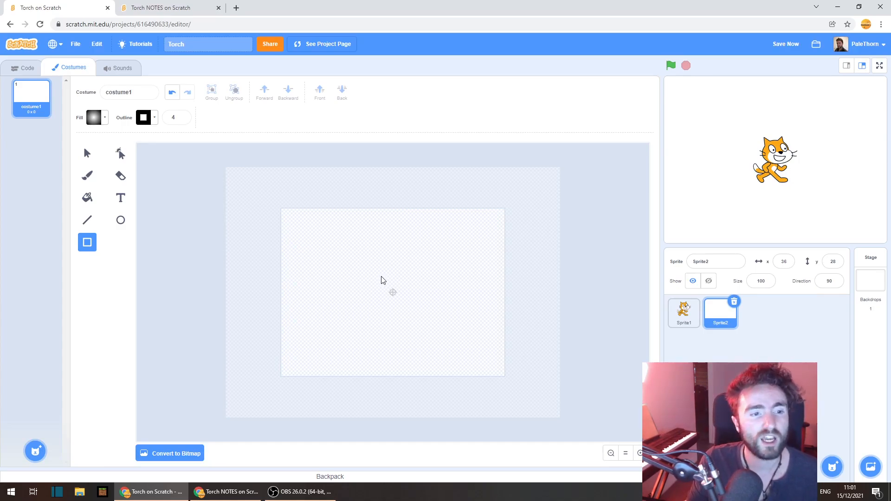
{"action": "mouse_move", "coordinate": [374, 280]}
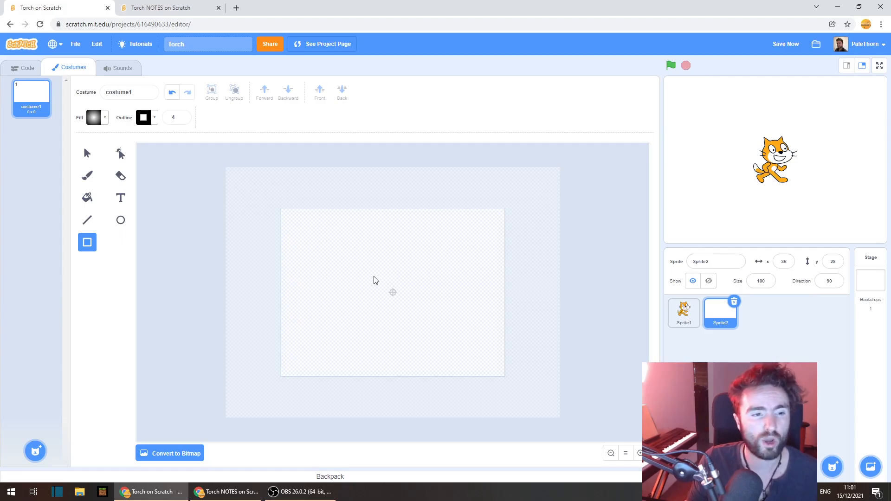
{"action": "mouse_move", "coordinate": [374, 274]}
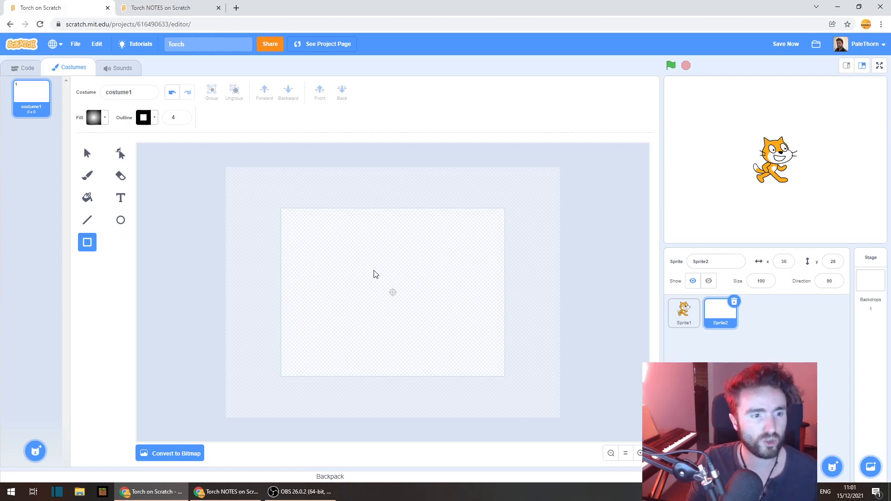
{"action": "left_click_drag", "start_coordinate": [374, 274], "coordinate": [407, 311]}
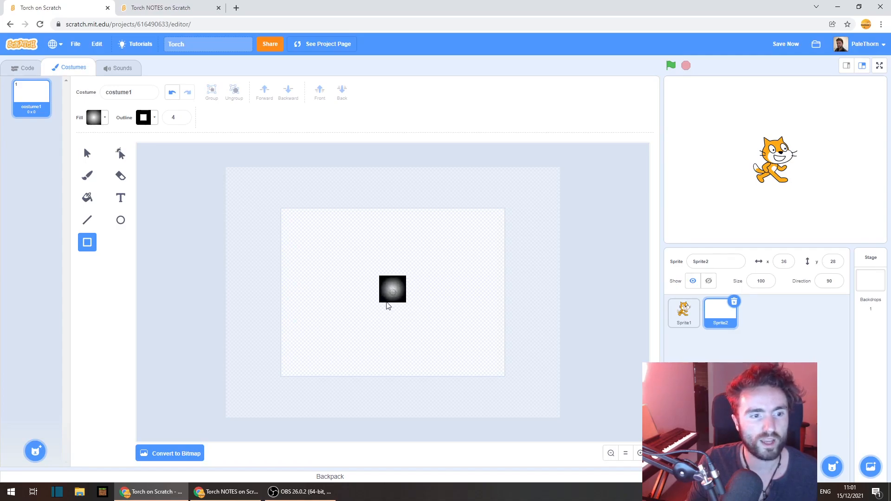
{"action": "left_click_drag", "start_coordinate": [392, 290], "coordinate": [394, 292]}
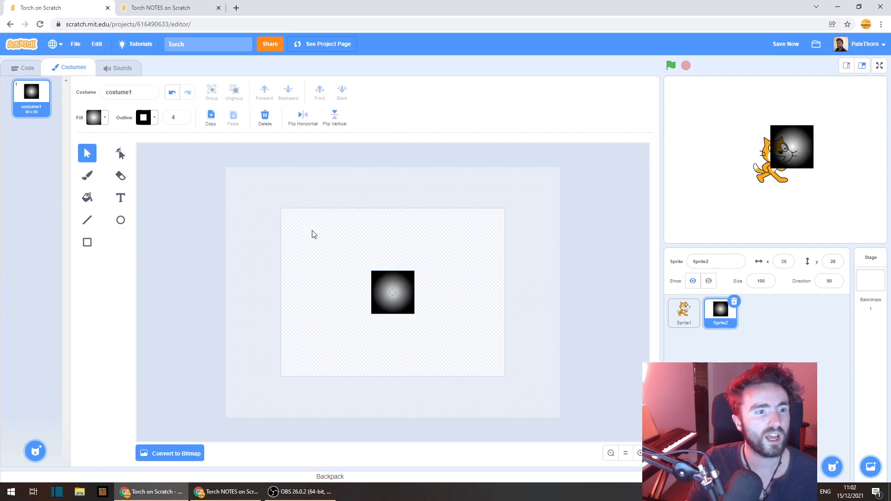
{"action": "mouse_move", "coordinate": [235, 284]}
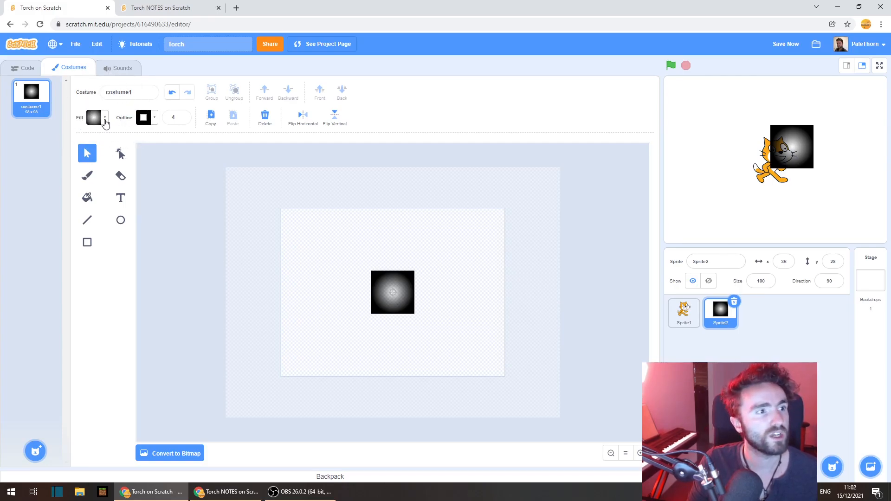
Switch the fill to solid black and frame the glow with a huge black rectangle, adjusted by selection.
{"action": "left_click", "coordinate": [104, 117]}
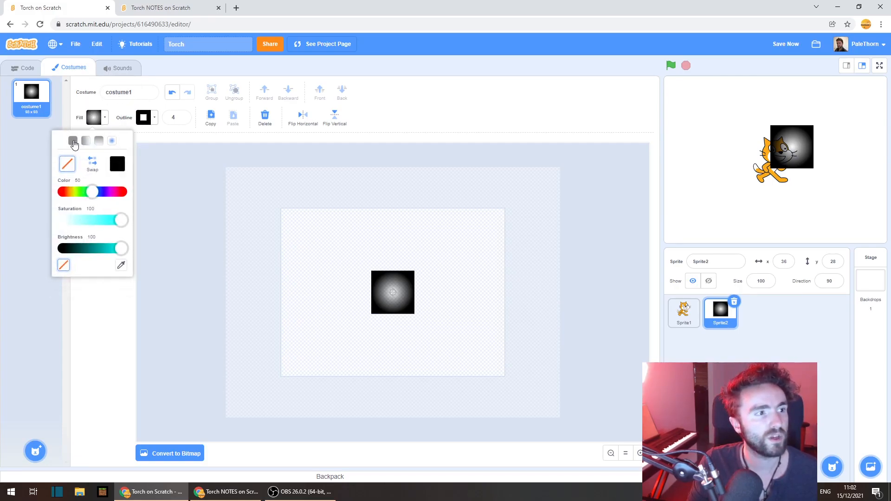
{"action": "left_click", "coordinate": [73, 140]}
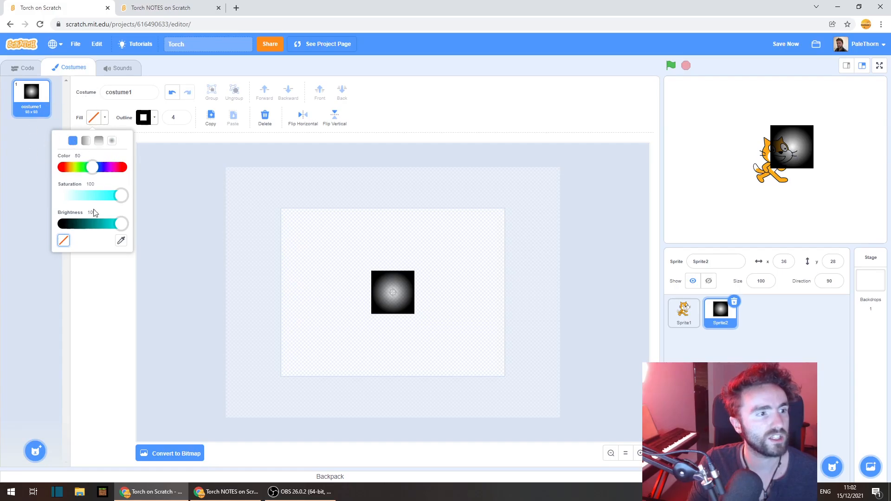
{"action": "left_click_drag", "start_coordinate": [121, 223], "coordinate": [60, 223]}
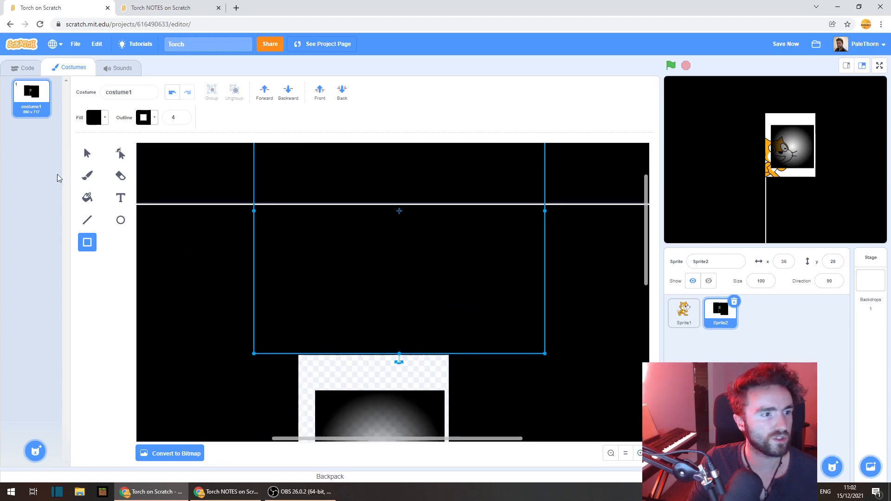
{"action": "left_click", "coordinate": [87, 154]}
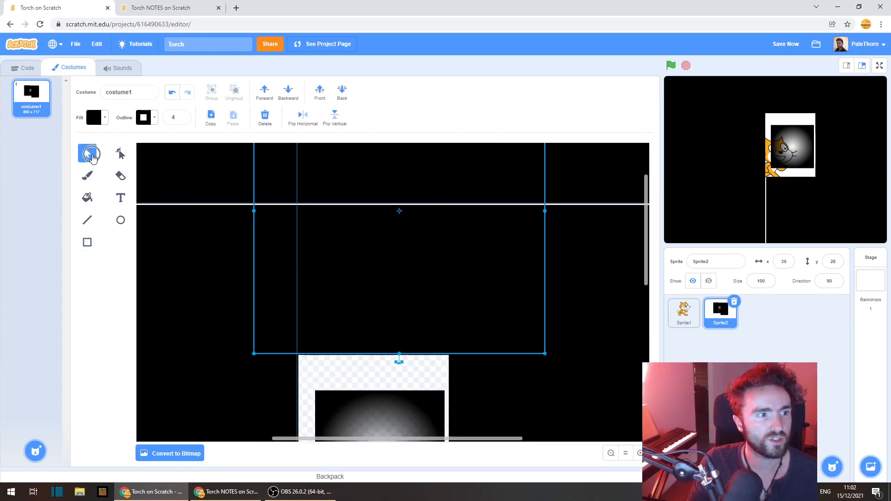
{"action": "left_click", "coordinate": [87, 154]}
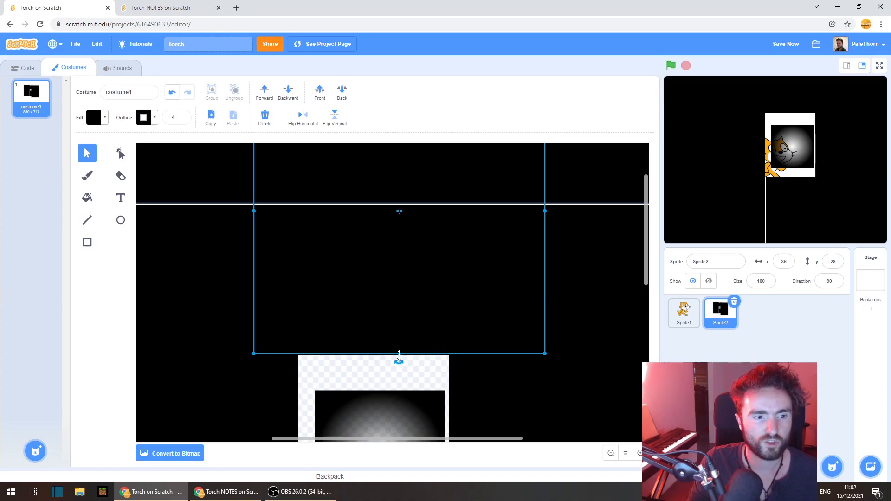
{"action": "left_click_drag", "start_coordinate": [399, 352], "coordinate": [399, 369]}
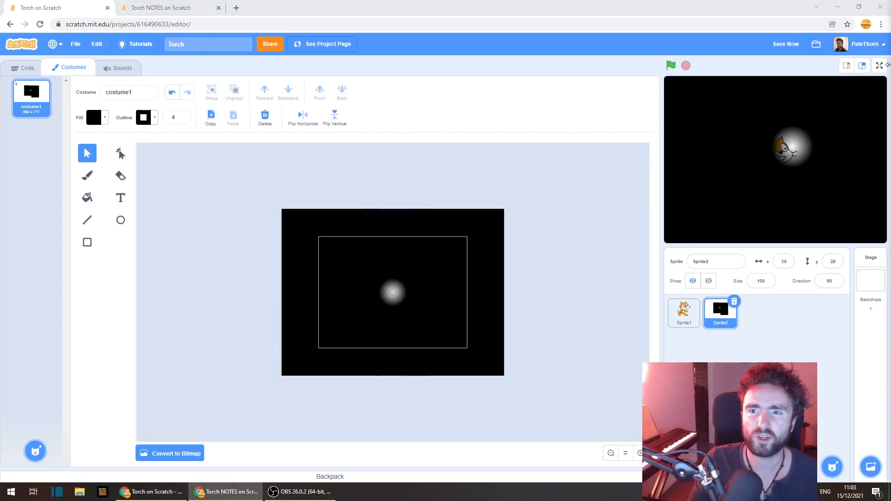
{"action": "left_click", "coordinate": [27, 68]}
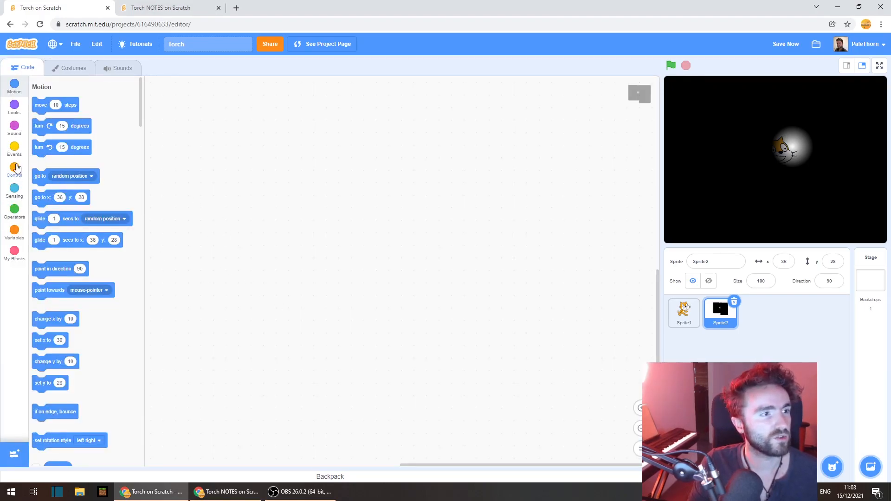
Build a green-flag script whose forever loop sends the sprite to the mouse pointer.
{"action": "left_click", "coordinate": [14, 149]}
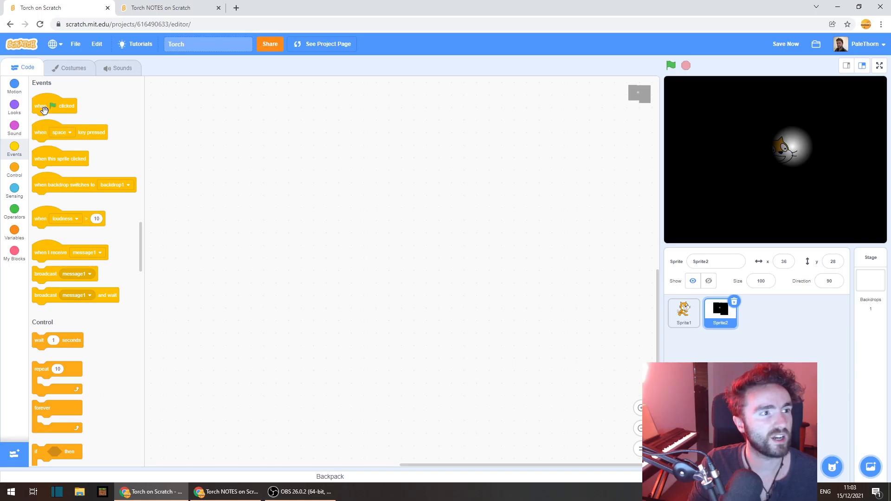
{"action": "left_click_drag", "start_coordinate": [54, 105], "coordinate": [294, 158]}
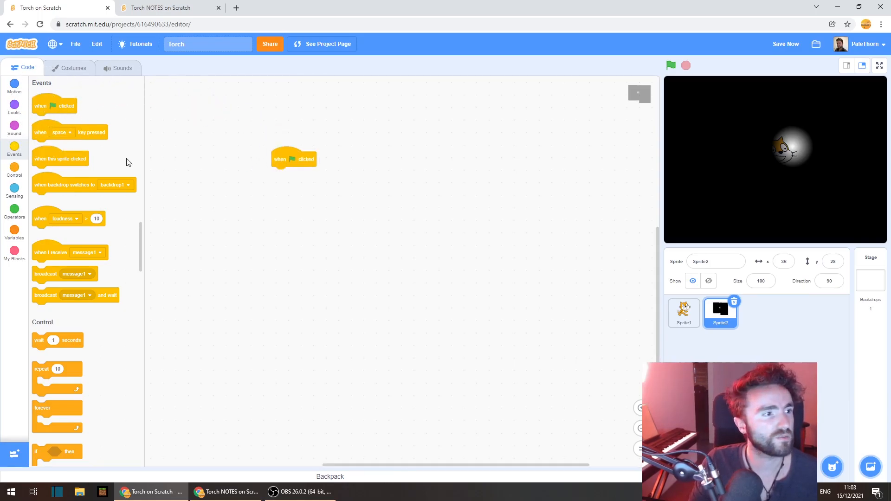
{"action": "left_click", "coordinate": [15, 170]}
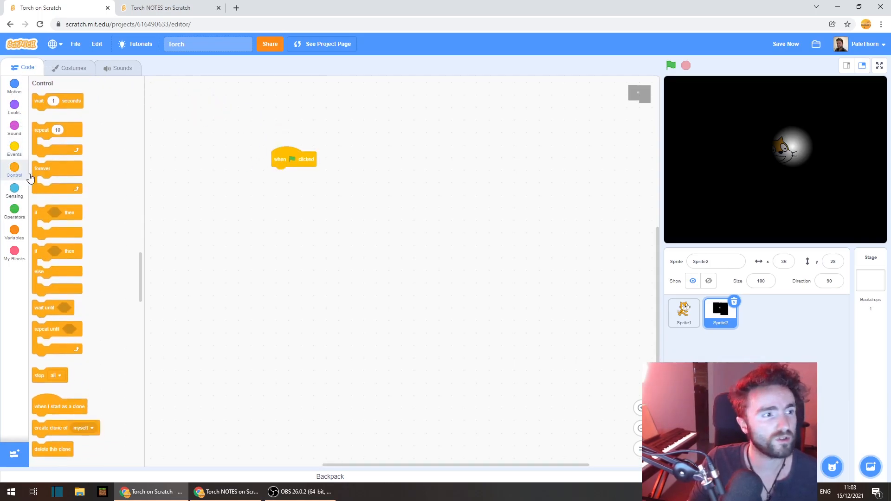
{"action": "left_click_drag", "start_coordinate": [43, 168], "coordinate": [295, 182]}
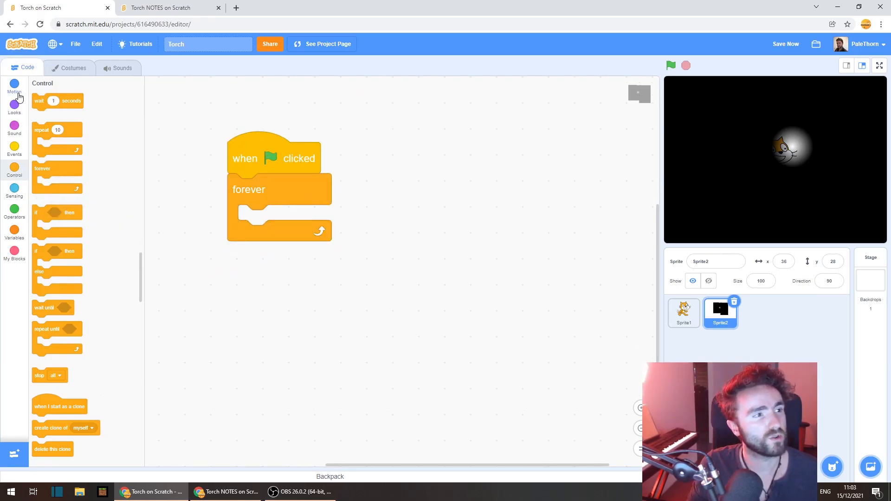
{"action": "left_click", "coordinate": [14, 85]}
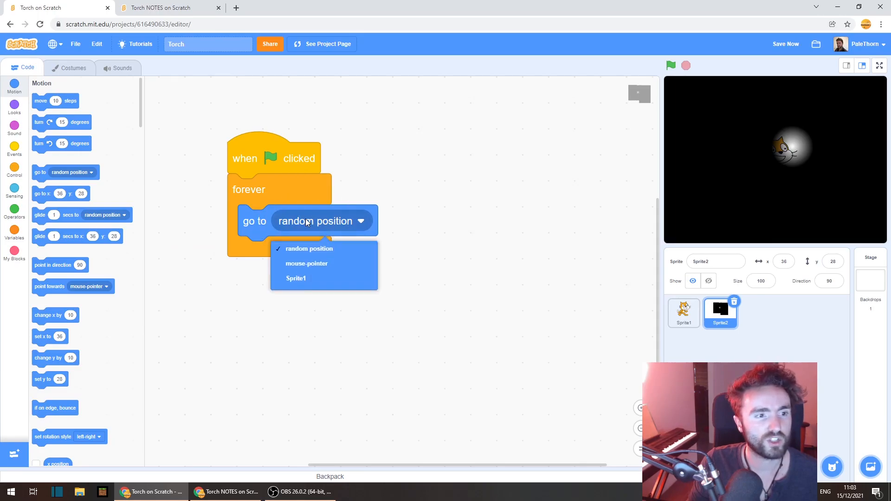
{"action": "left_click", "coordinate": [306, 263]}
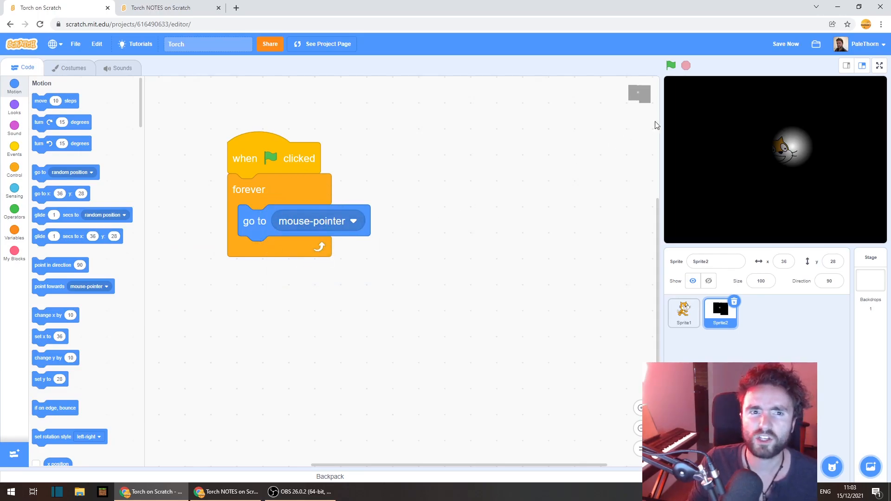
Run the project with the green flag so the spotlight follows the mouse.
{"action": "left_click", "coordinate": [671, 65]}
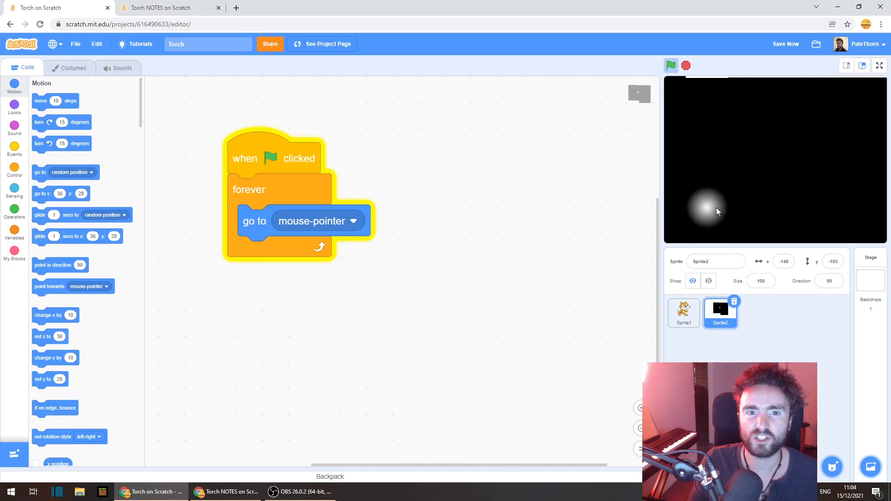
{"action": "mouse_move", "coordinate": [787, 213]}
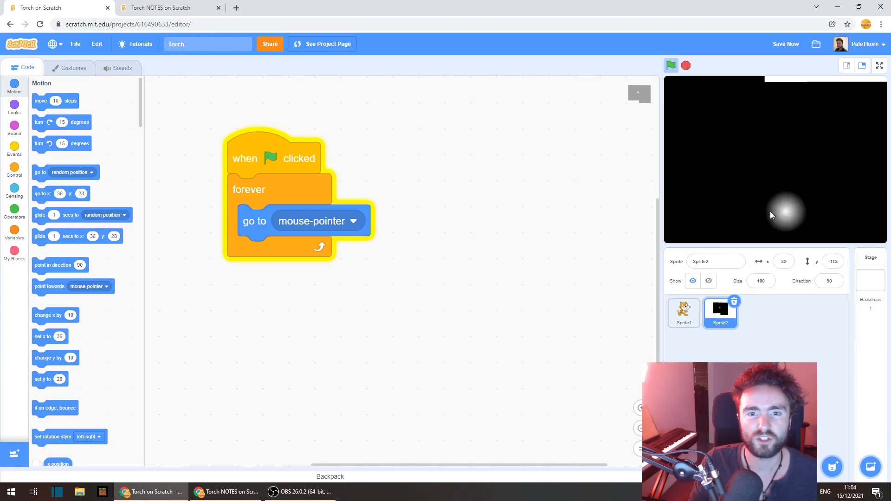
{"action": "mouse_move", "coordinate": [844, 230]}
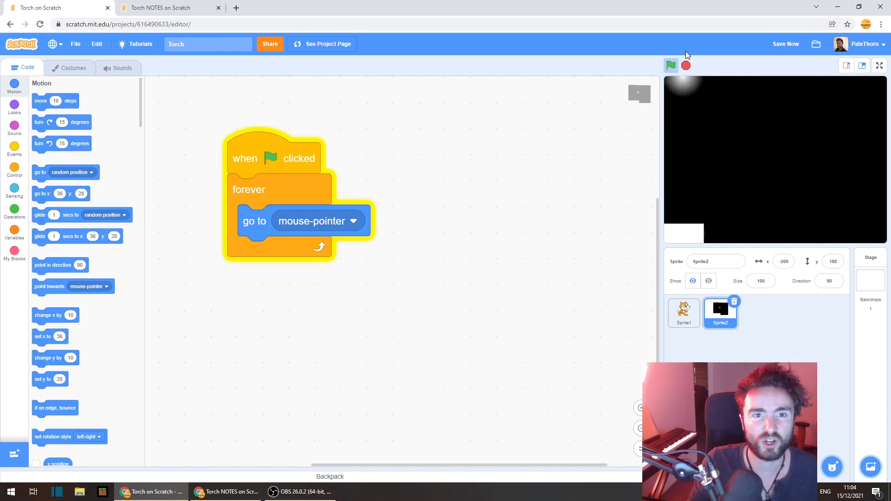
Add a 'set size to 250%' block below 'go to mouse-pointer' in the loop.
{"action": "left_click", "coordinate": [15, 108]}
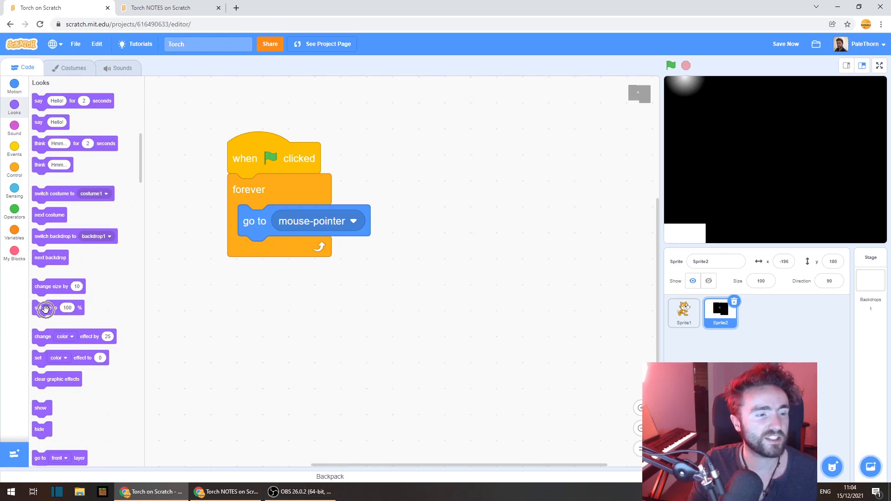
{"action": "left_click_drag", "start_coordinate": [46, 308], "coordinate": [263, 267]}
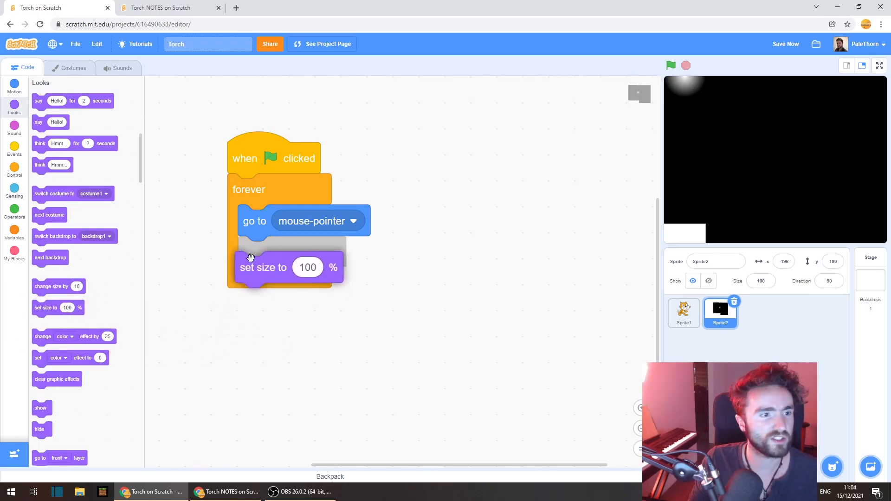
{"action": "left_click_drag", "start_coordinate": [263, 268], "coordinate": [266, 251]}
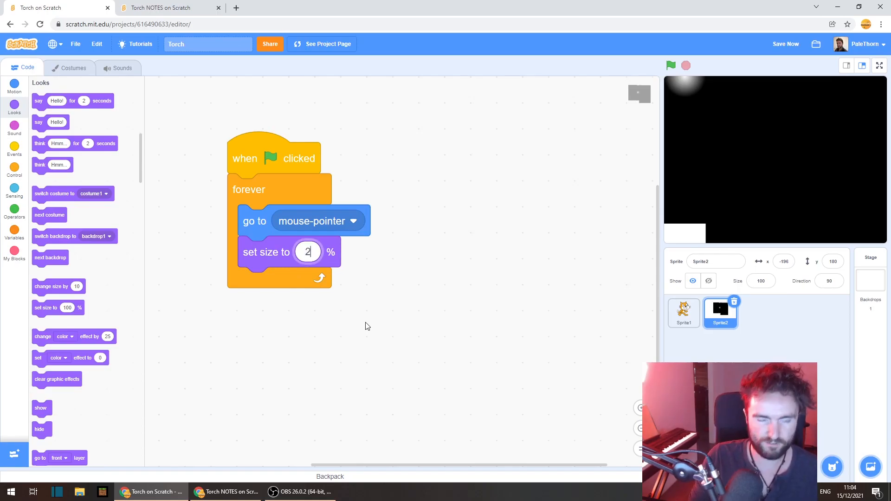
{"action": "type", "text": "250"}
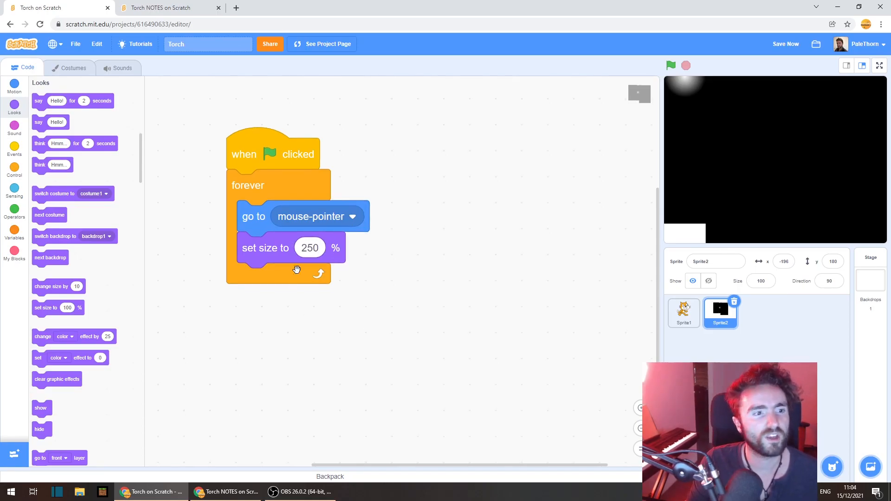
{"action": "mouse_move", "coordinate": [671, 66]}
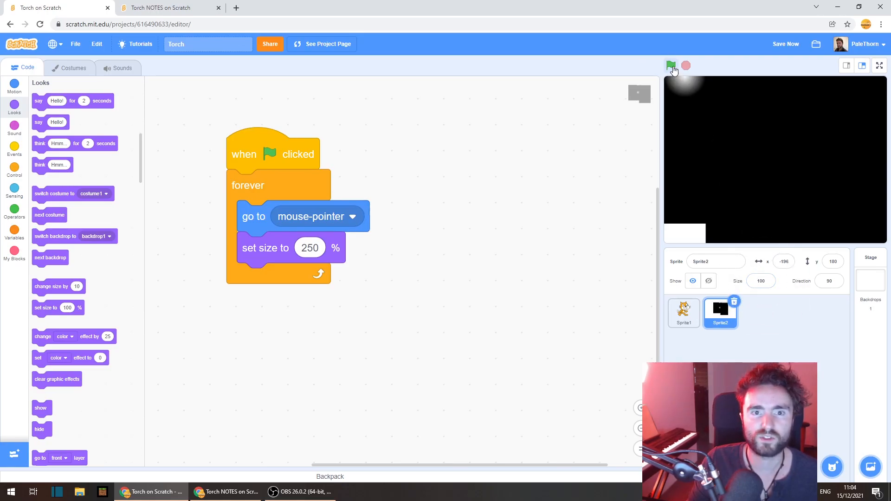
Run the project to test the bigger light, then look at the sprite's costumes.
{"action": "left_click", "coordinate": [671, 66]}
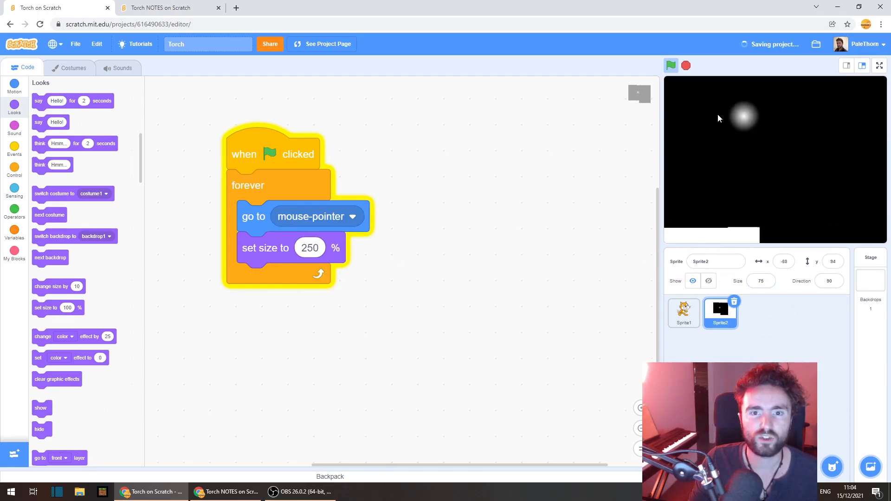
{"action": "mouse_move", "coordinate": [742, 190]}
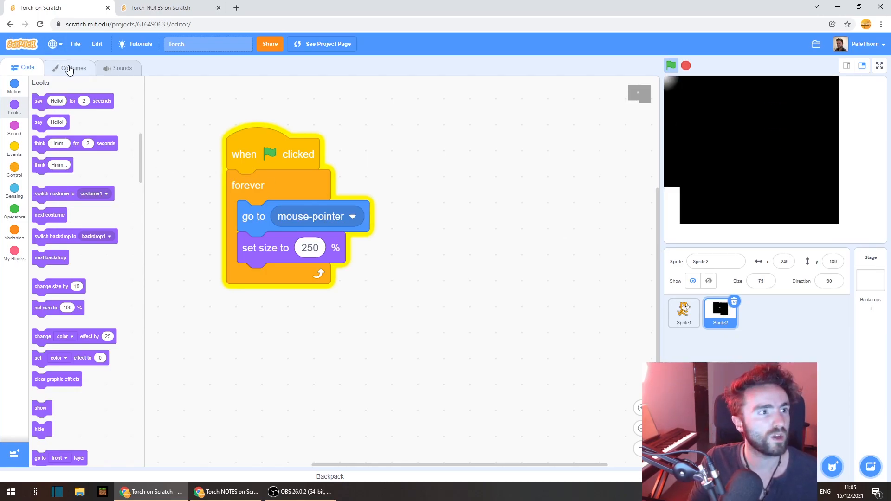
{"action": "left_click", "coordinate": [70, 67]}
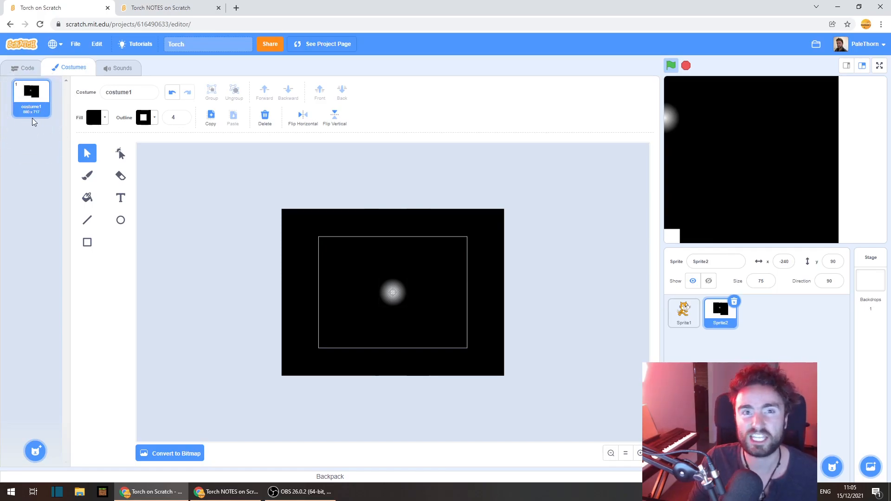
{"action": "left_click", "coordinate": [26, 68]}
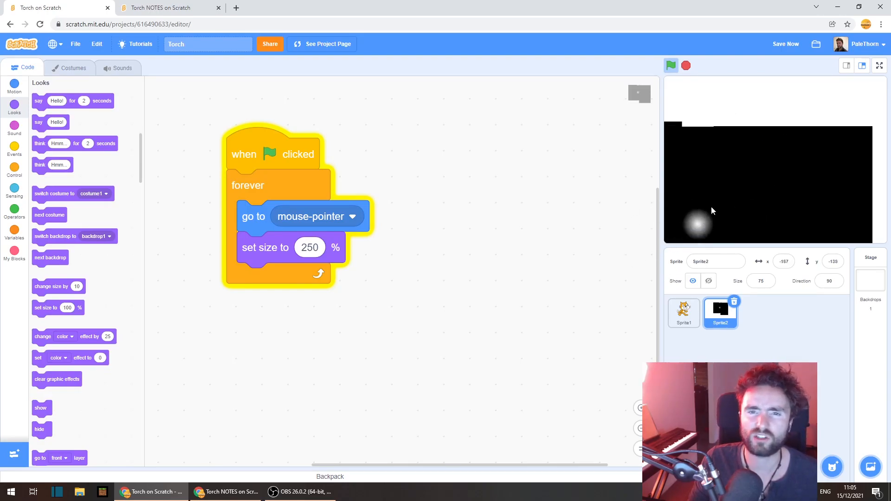
{"action": "mouse_move", "coordinate": [715, 202]}
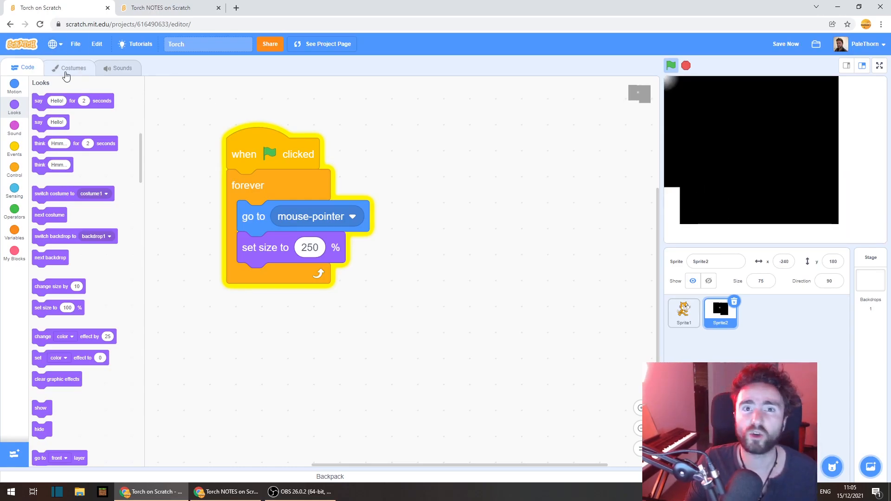
Paint a new blank costume named 'small' and rename the black costume 'big'.
{"action": "left_click", "coordinate": [73, 68]}
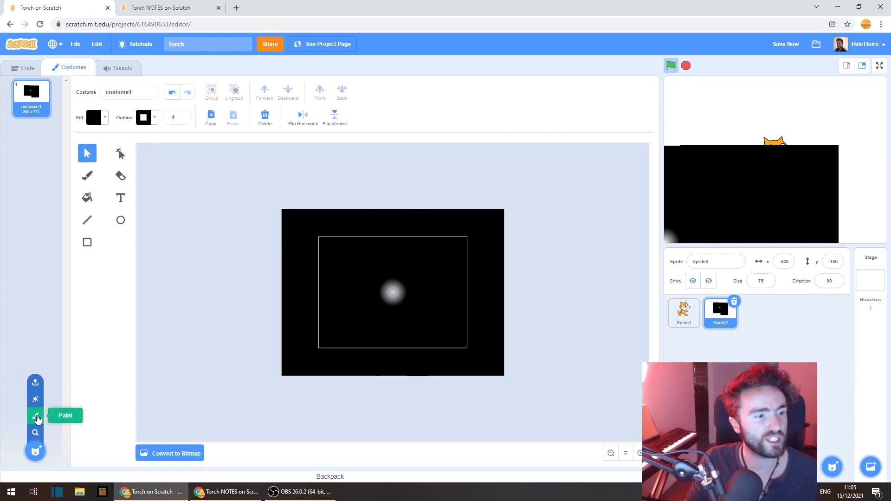
{"action": "left_click", "coordinate": [36, 416]}
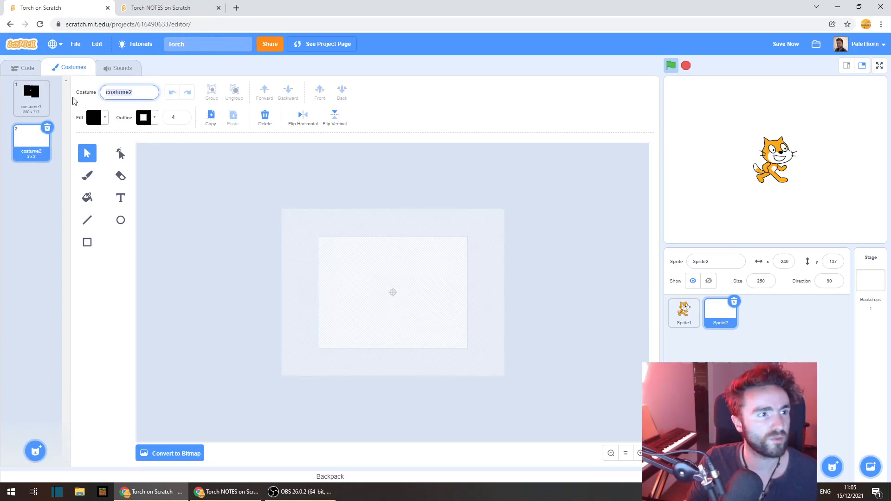
{"action": "type", "text": "small"}
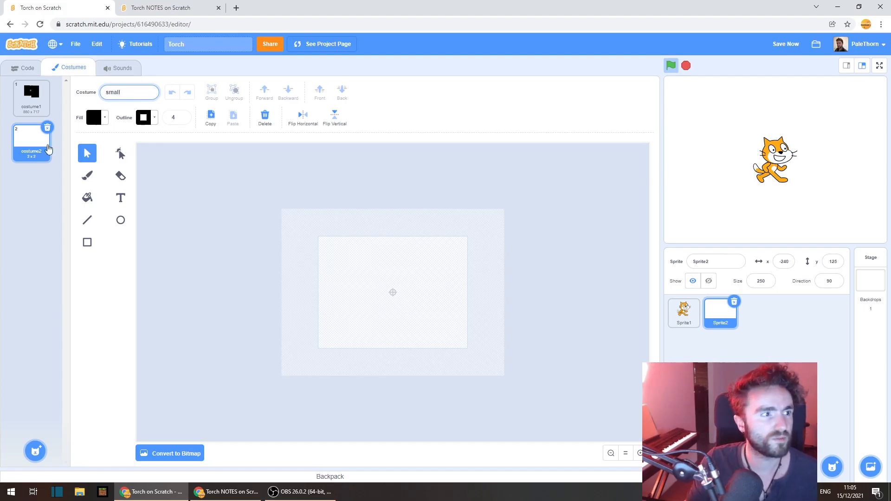
{"action": "left_click", "coordinate": [32, 96]}
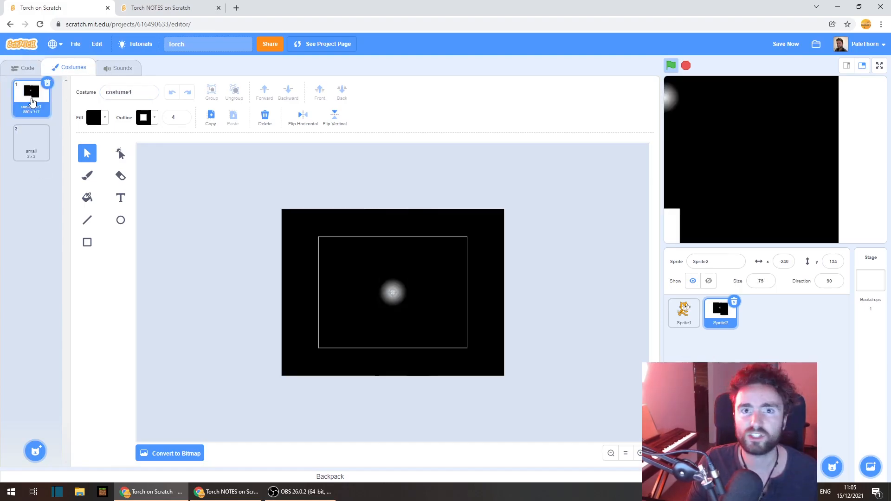
{"action": "type", "text": "bu"}
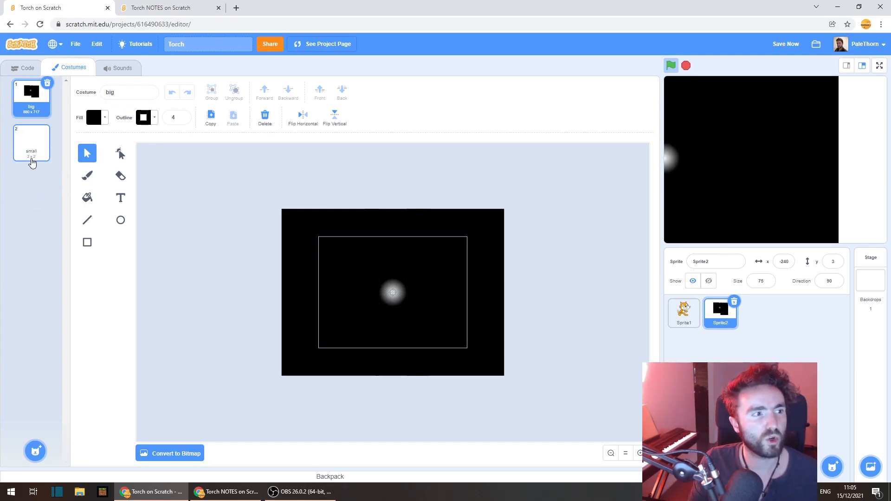
{"action": "left_click", "coordinate": [30, 143]}
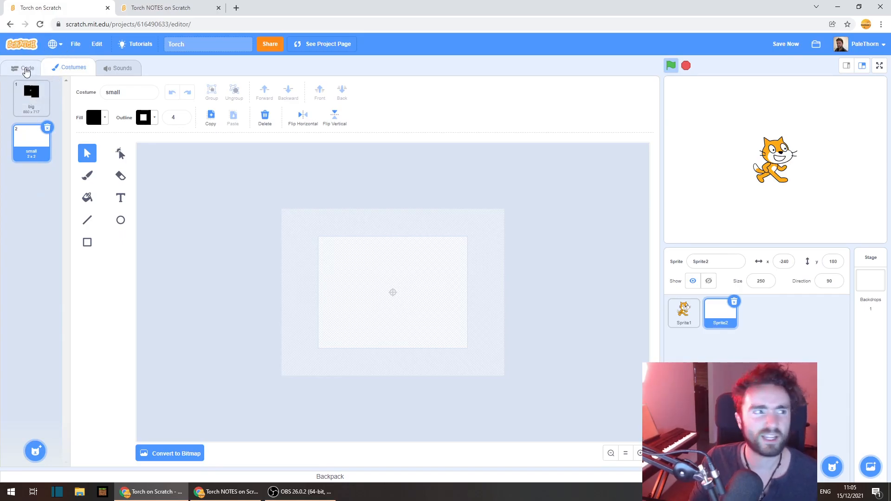
Add switch-costume blocks so the loop uses 'small' before resizing and 'big' after.
{"action": "left_click", "coordinate": [25, 68]}
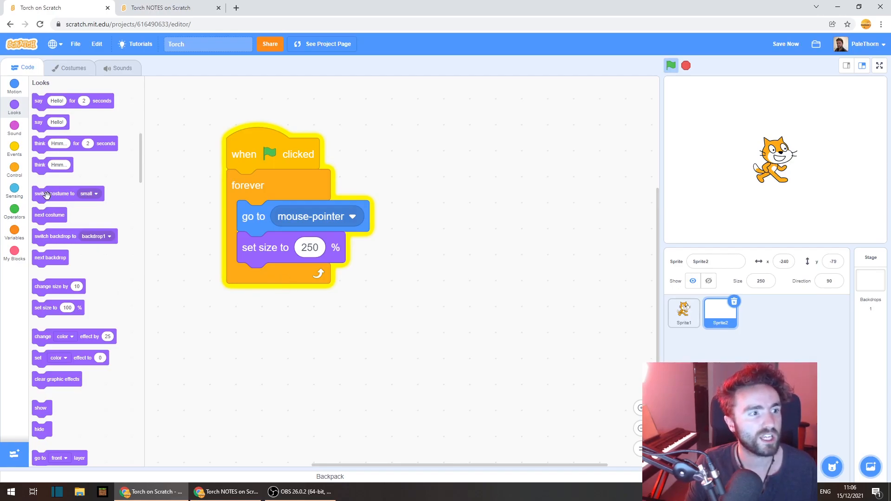
{"action": "left_click_drag", "start_coordinate": [53, 193], "coordinate": [218, 251]}
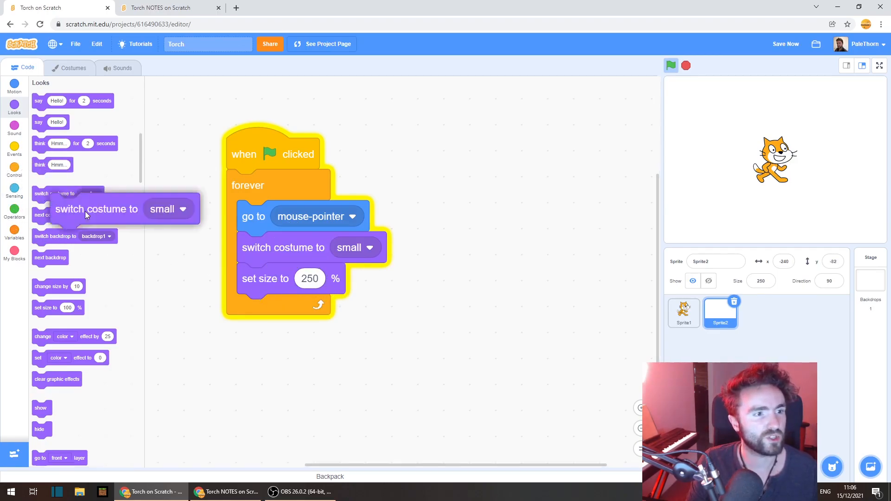
{"action": "left_click_drag", "start_coordinate": [97, 208], "coordinate": [283, 310]}
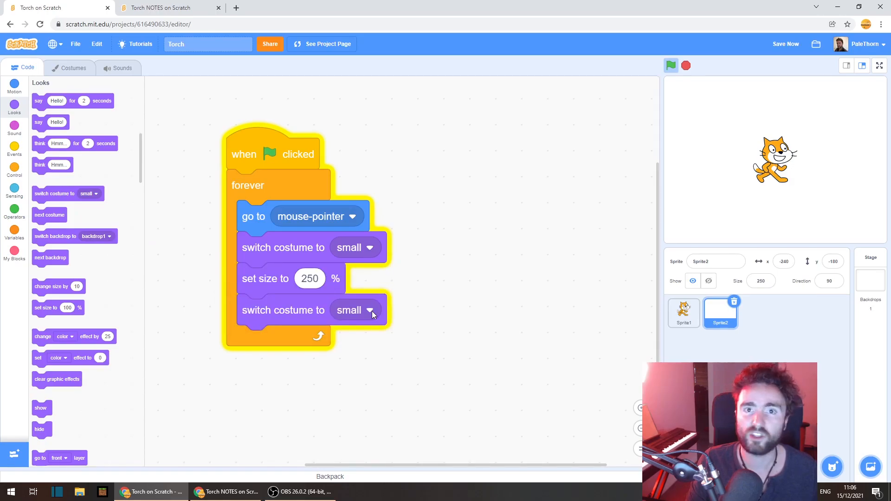
{"action": "left_click", "coordinate": [344, 310]}
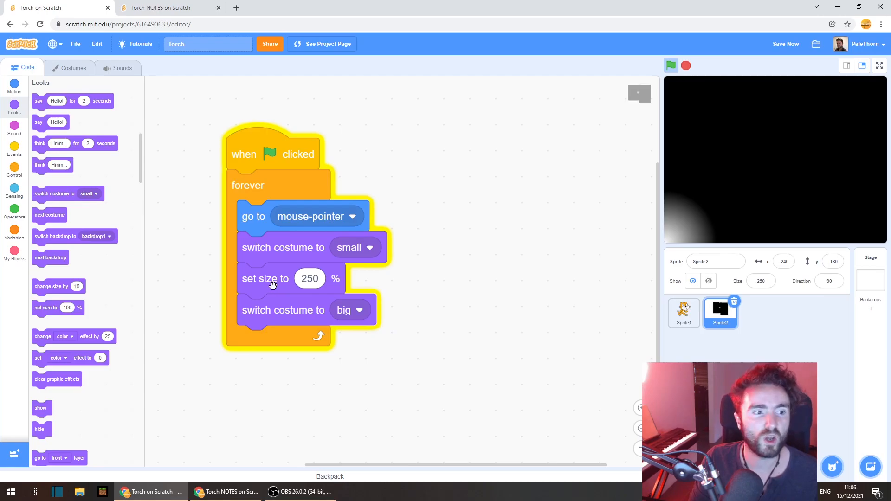
{"action": "mouse_move", "coordinate": [352, 254]}
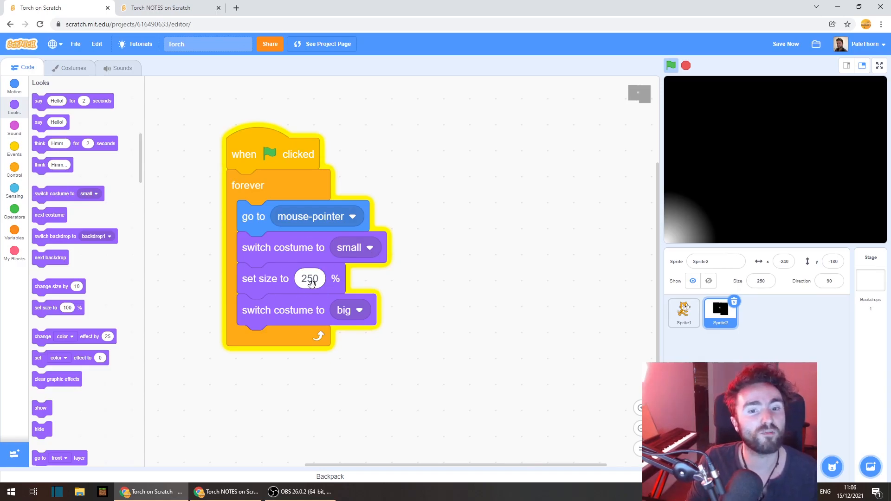
{"action": "left_click", "coordinate": [762, 281]}
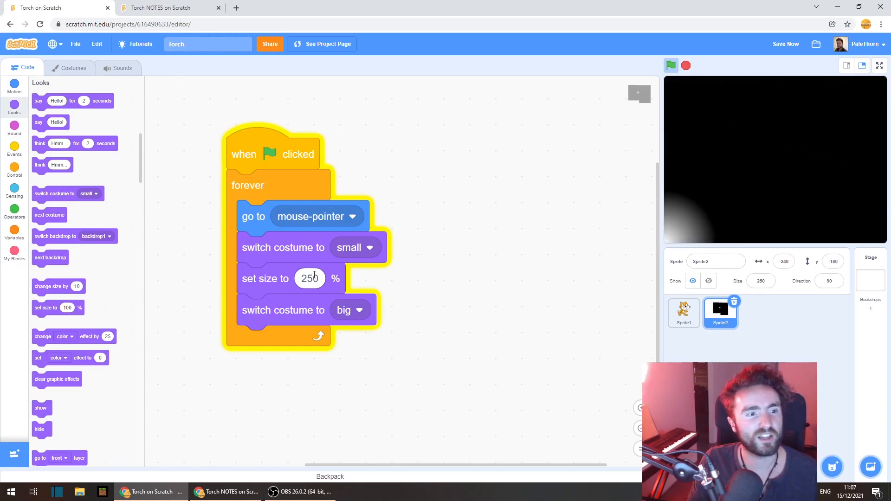
{"action": "left_click", "coordinate": [309, 278]}
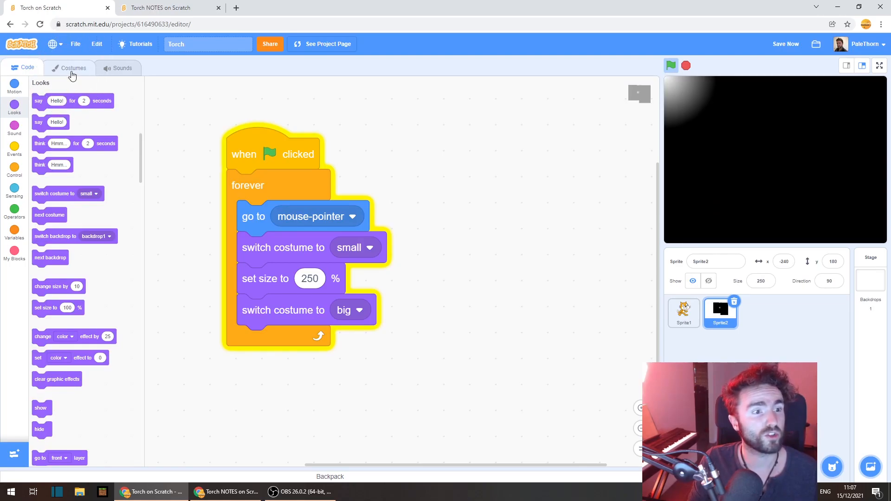
{"action": "left_click", "coordinate": [73, 68]}
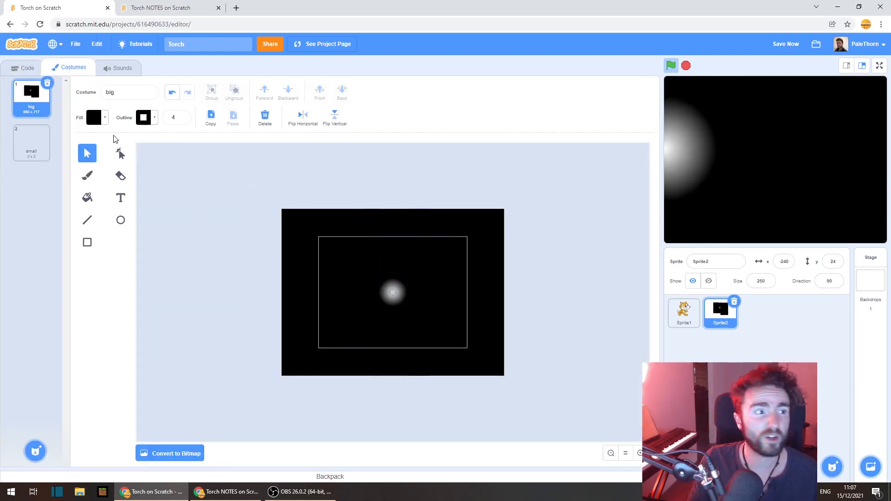
{"action": "left_click", "coordinate": [27, 68]}
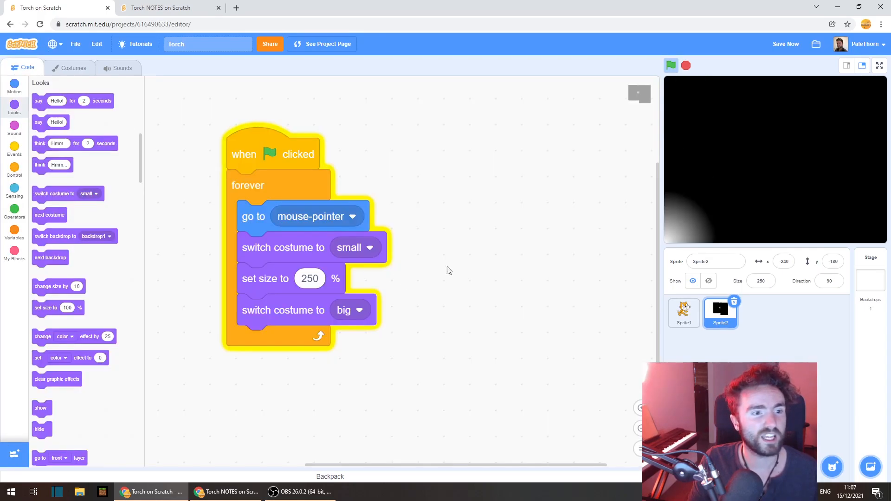
{"action": "left_click", "coordinate": [671, 65]}
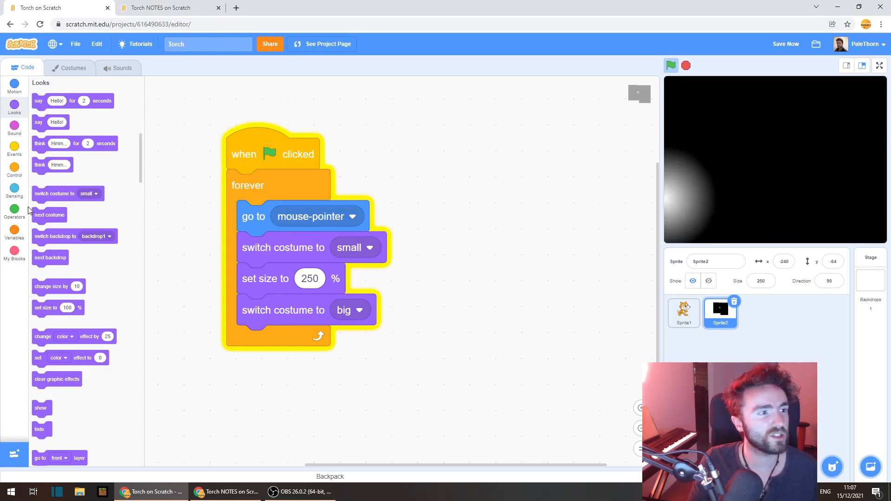
Make the size a 'pick random 240 to 250' value and check the flicker running.
{"action": "left_click", "coordinate": [14, 213]}
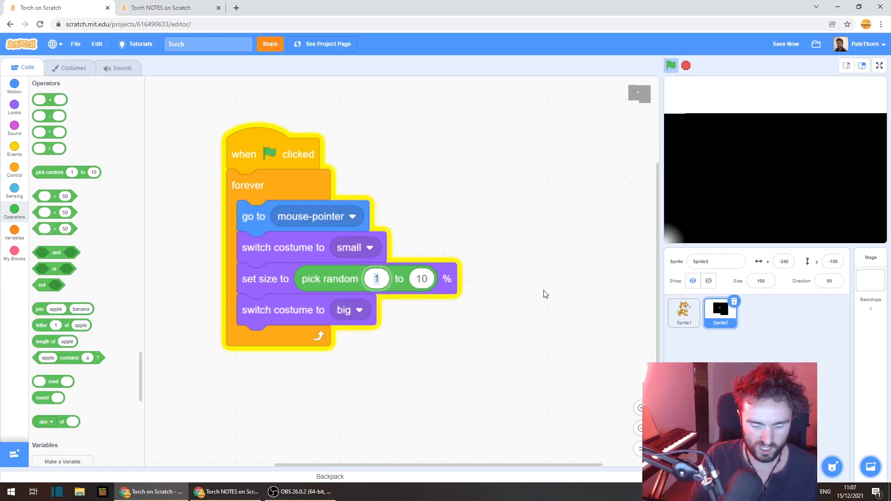
{"action": "type", "text": "240"}
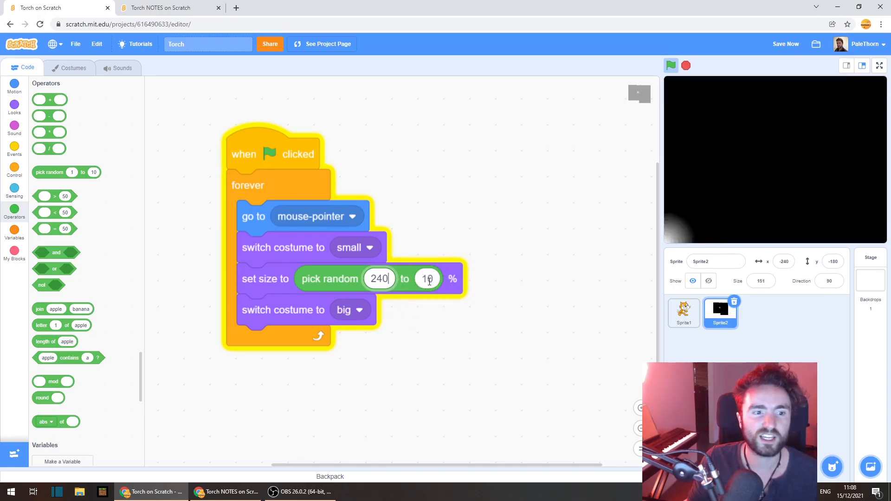
{"action": "type", "text": "250"}
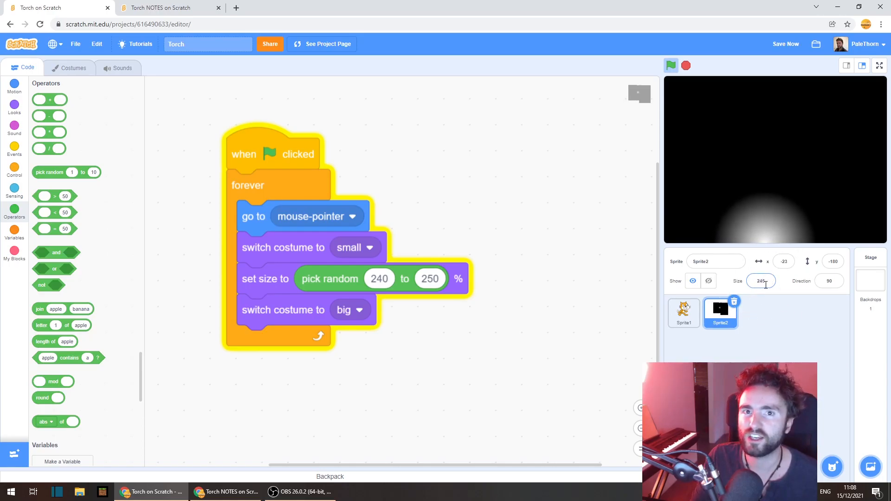
{"action": "mouse_move", "coordinate": [749, 207]}
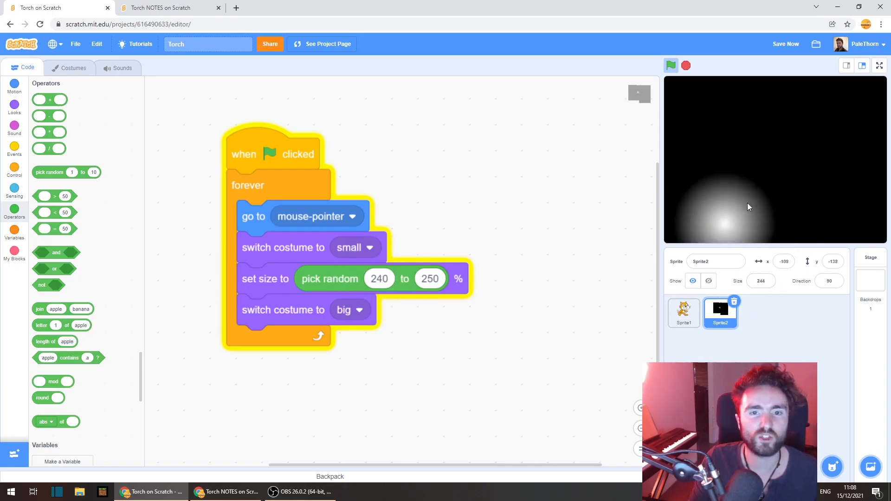
{"action": "left_click", "coordinate": [878, 65]}
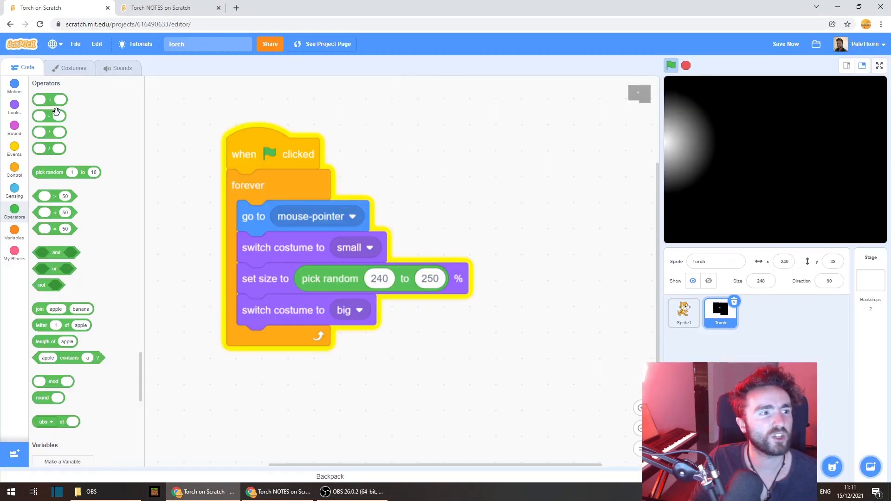
{"action": "left_click", "coordinate": [757, 313]}
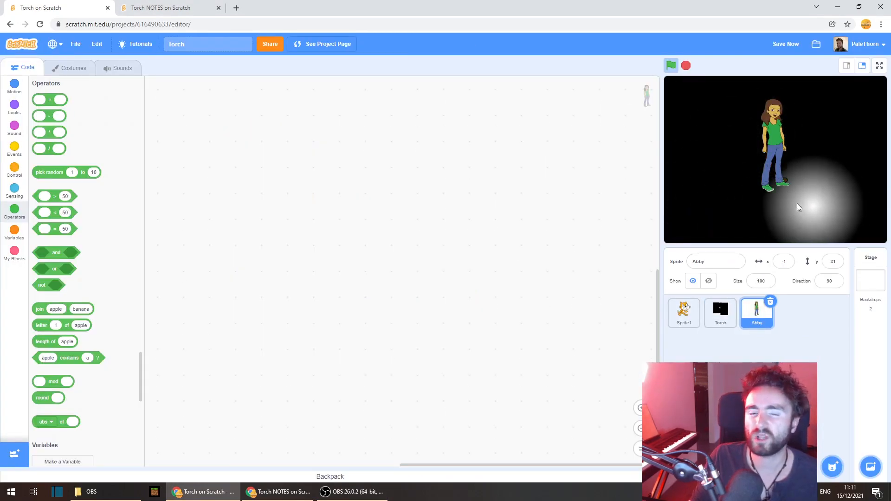
{"action": "left_click", "coordinate": [720, 313]}
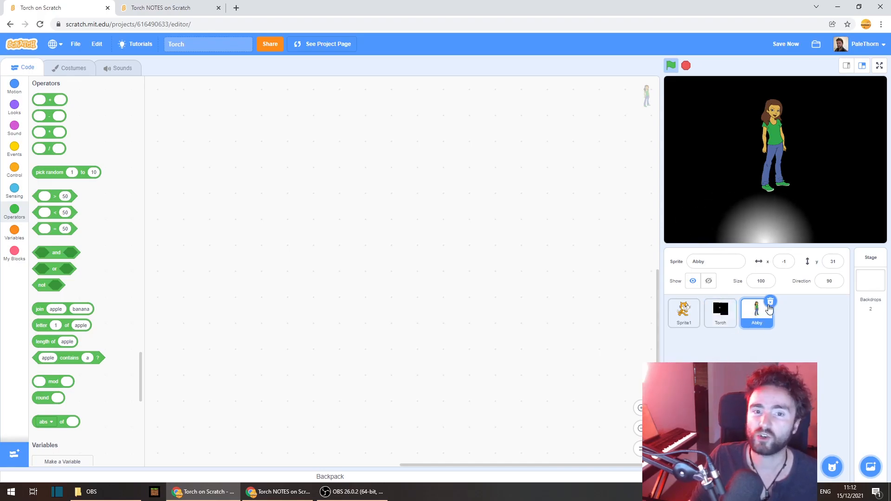
{"action": "left_click", "coordinate": [720, 311]}
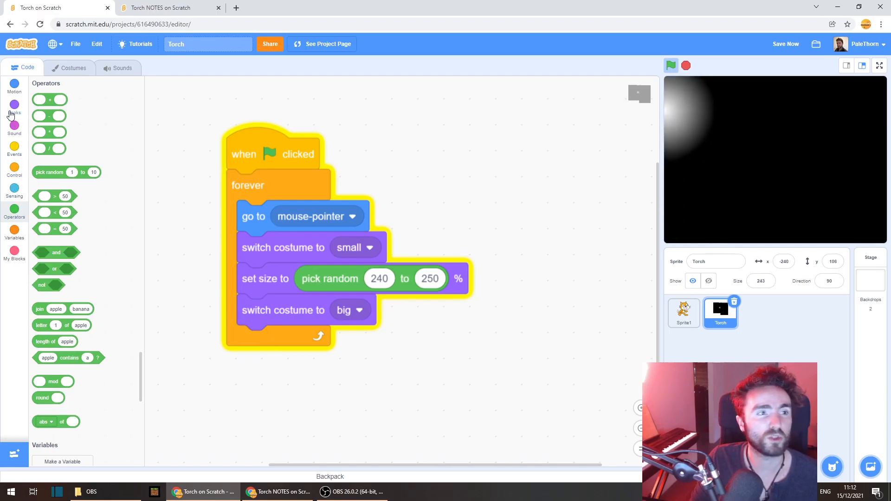
Add 'go to front layer' at the loop's end and start adding another sprite.
{"action": "left_click", "coordinate": [14, 108]}
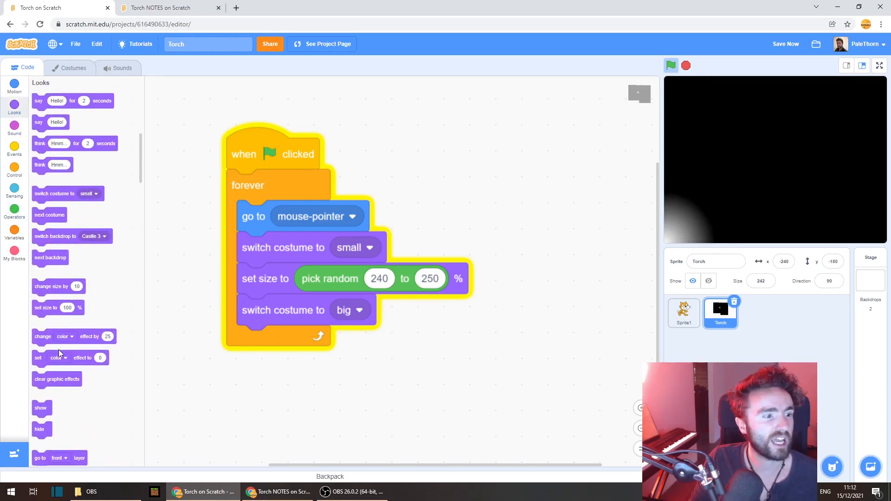
{"action": "scroll", "scroll_direction": "down", "scroll_amount": 3}
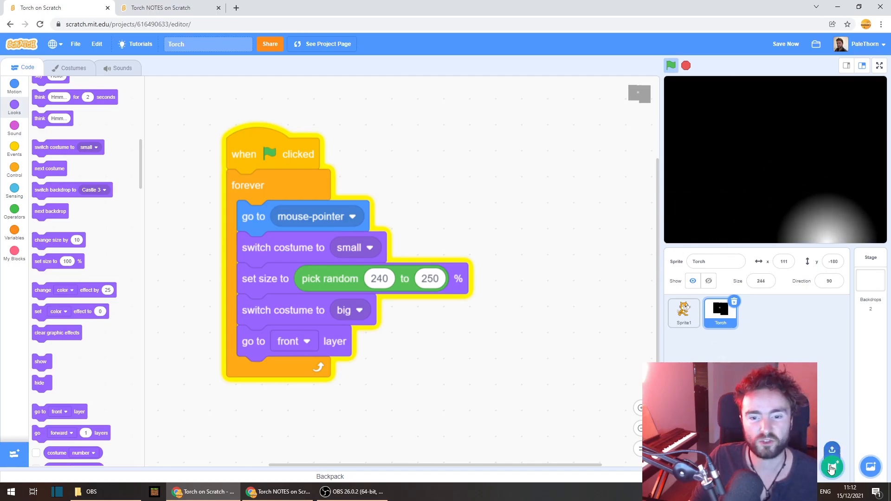
{"action": "left_click", "coordinate": [757, 313]}
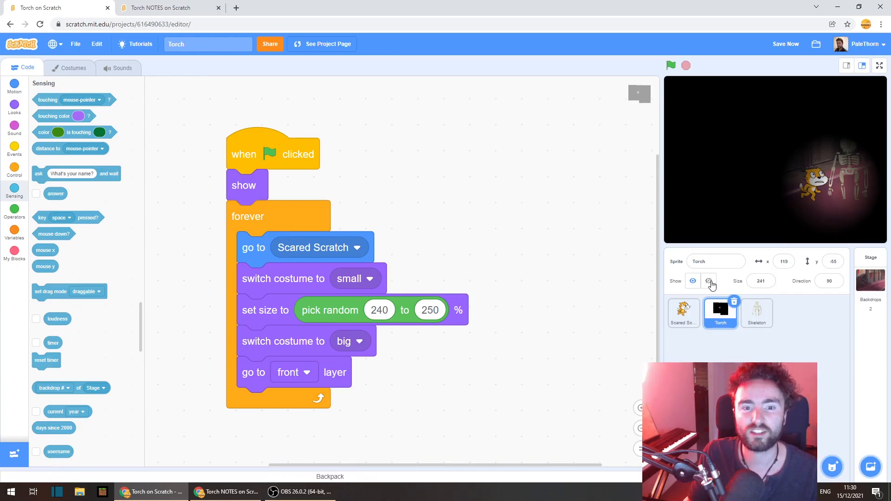
Hide the torch sprite, run the project and switch the castle scene to full screen.
{"action": "left_click", "coordinate": [709, 281]}
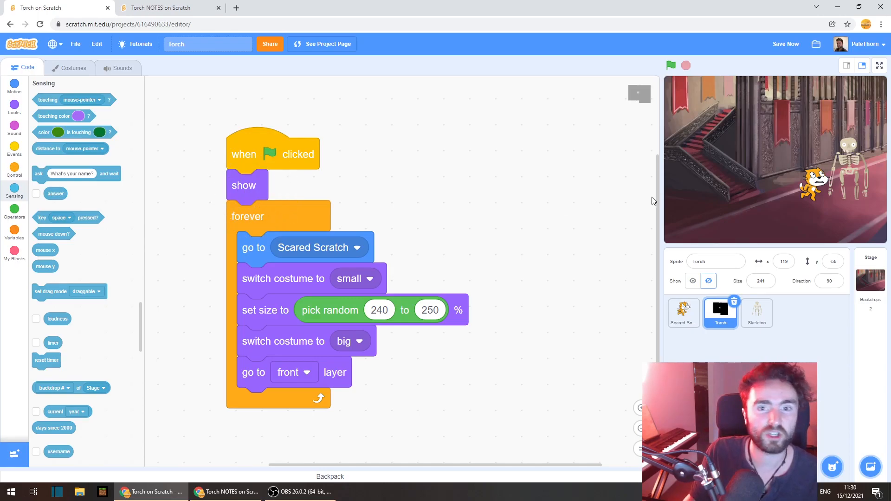
{"action": "left_click", "coordinate": [670, 65]}
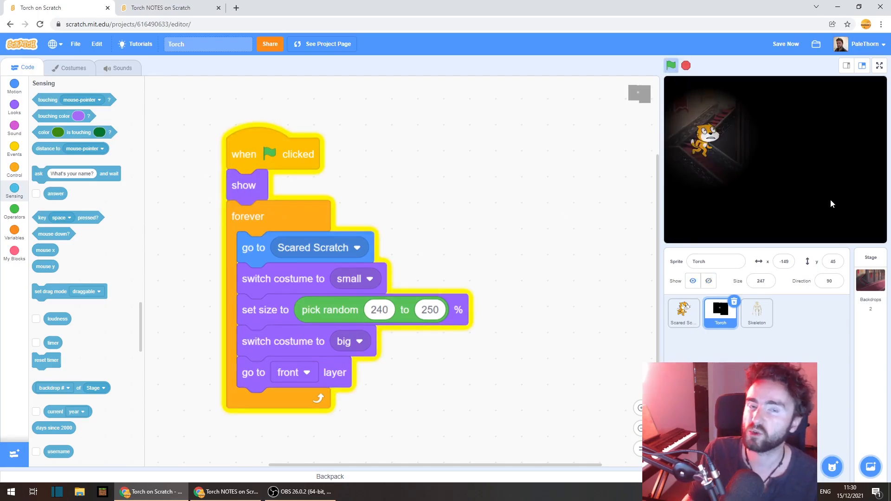
{"action": "left_click", "coordinate": [879, 65]}
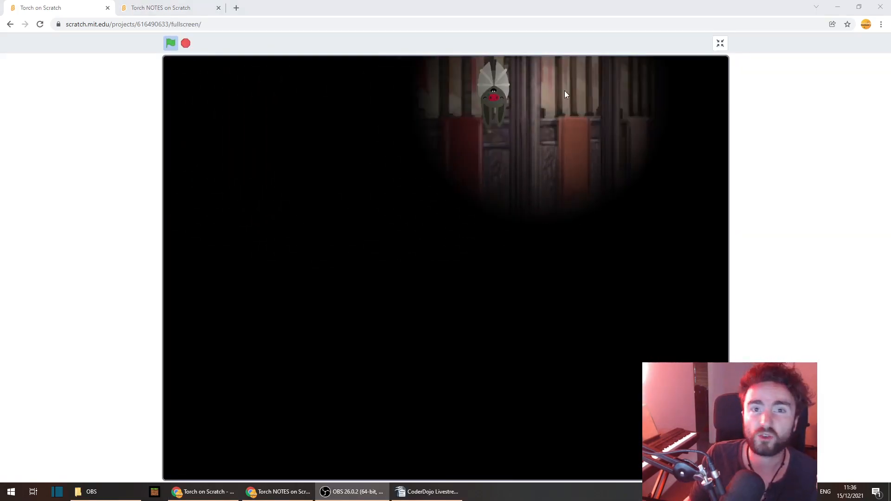